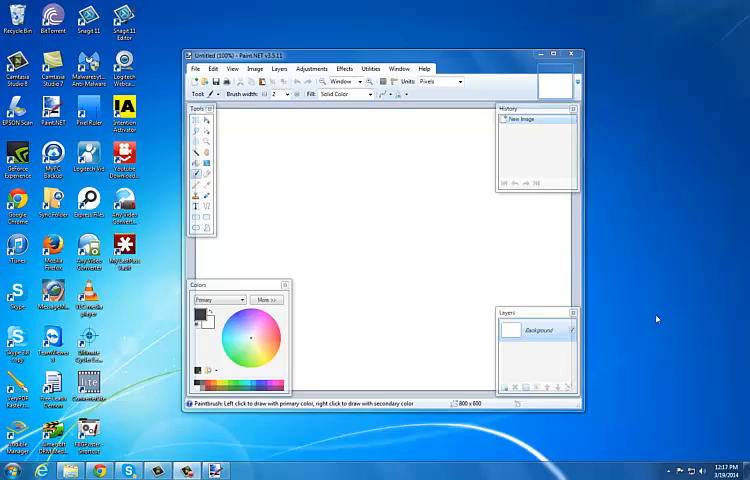
# Open the cow ad image (cow.jpg) from the FB Images2 folder.
pyautogui.click(558, 54)
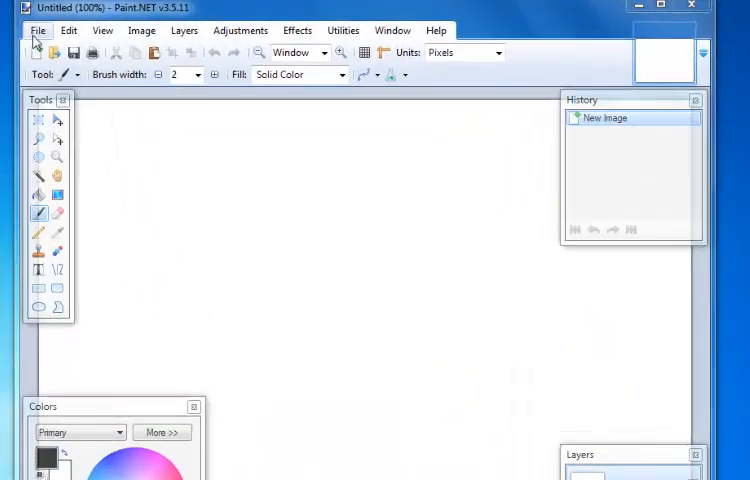
pyautogui.click(37, 30)
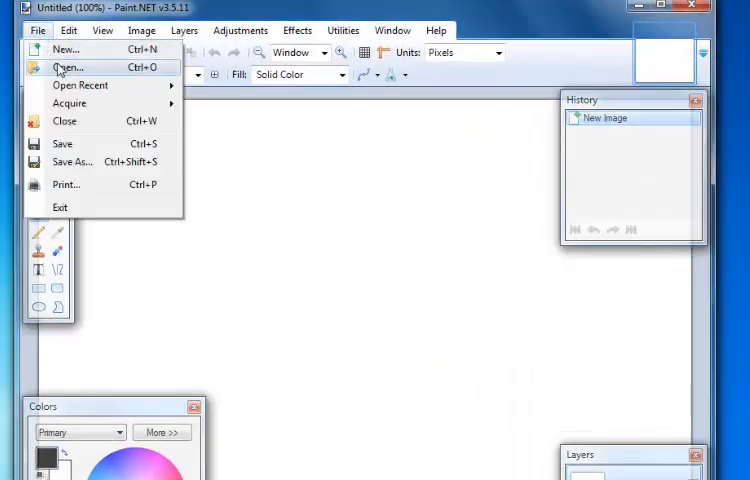
pyautogui.click(66, 67)
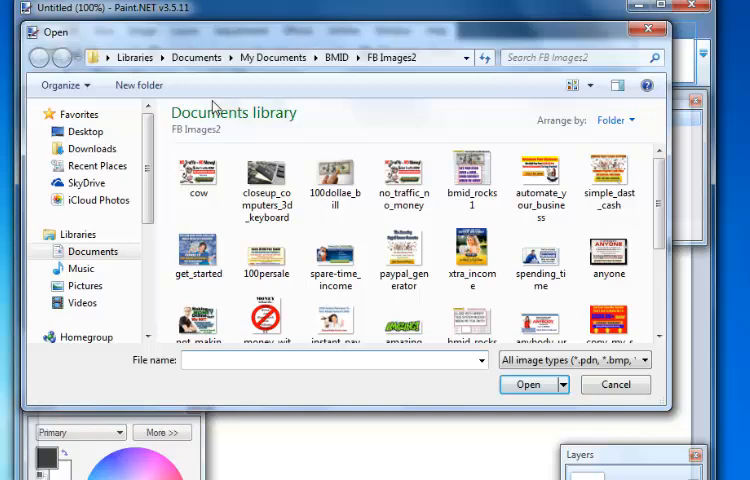
pyautogui.click(198, 185)
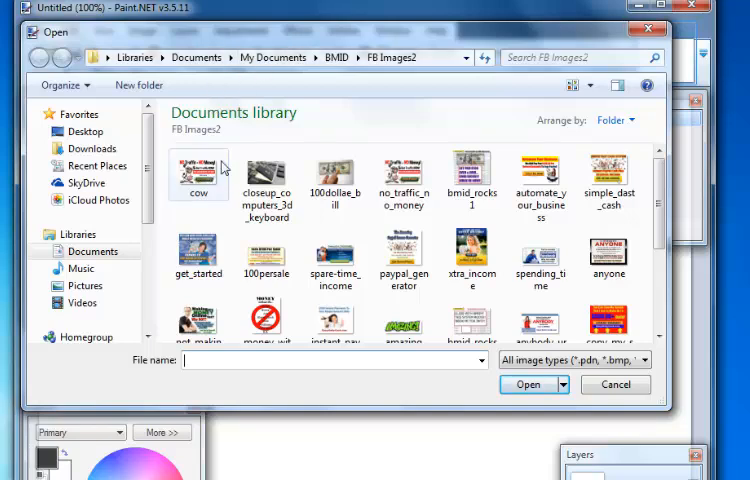
pyautogui.click(198, 175)
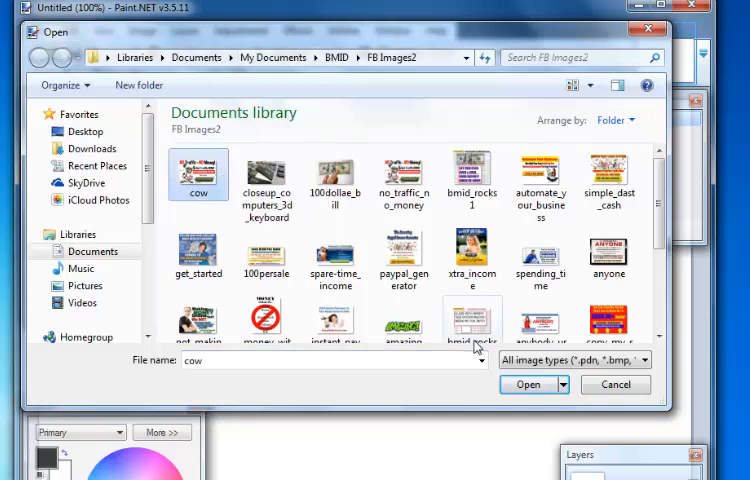
pyautogui.click(527, 384)
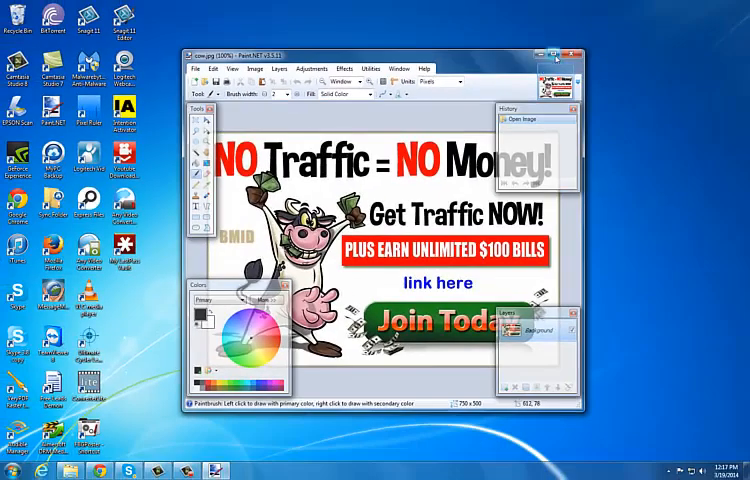
# Maximize the Paint.NET window to fill the screen.
pyautogui.click(558, 44)
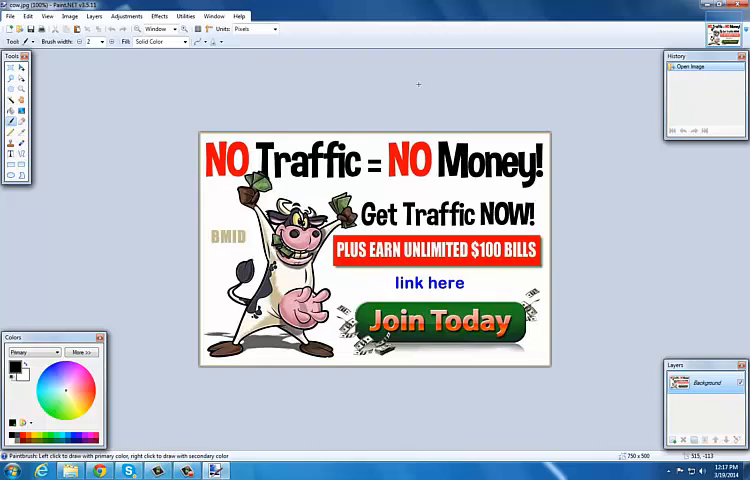
pyautogui.moveTo(155, 375)
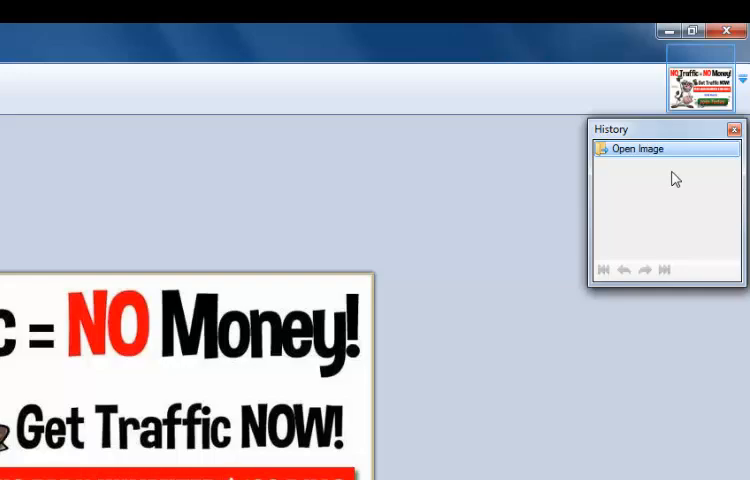
pyautogui.moveTo(655, 225)
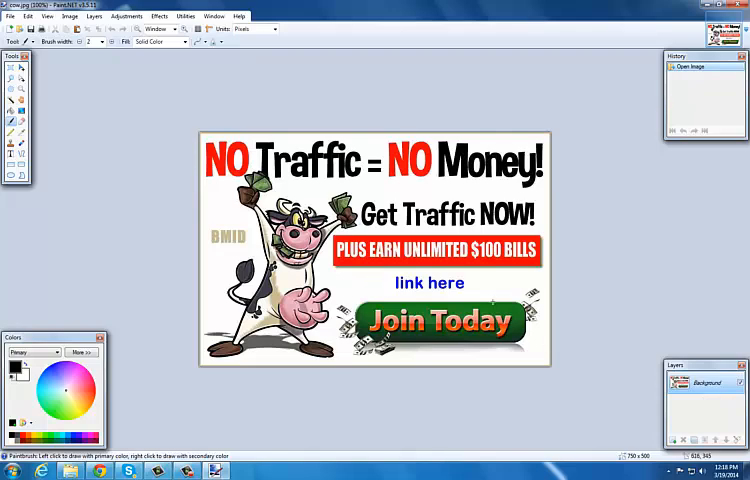
# Sample white from the ad background, then select the Paintbrush and change its width.
pyautogui.moveTo(375, 280); pyautogui.dragTo(490, 305)
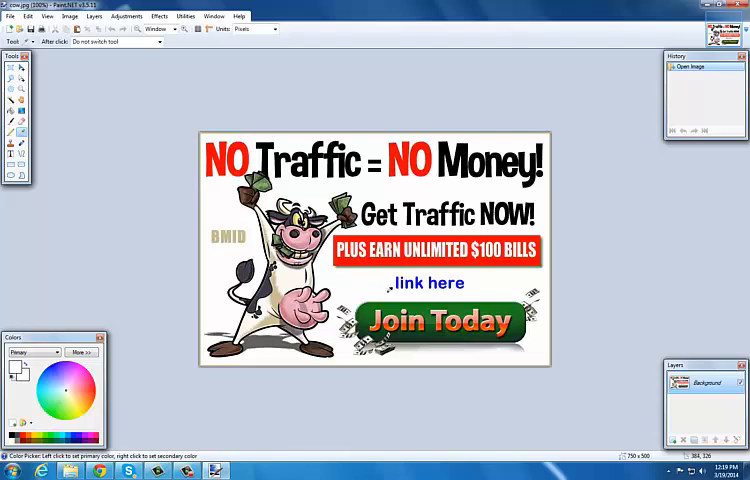
pyautogui.moveTo(390, 289)
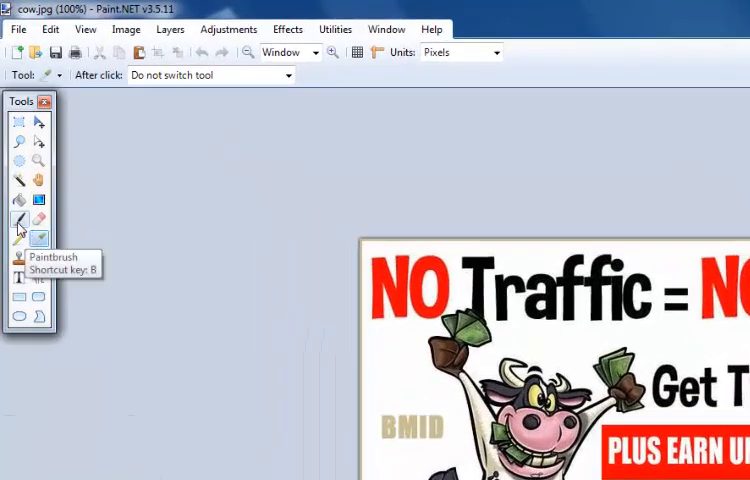
pyautogui.click(18, 221)
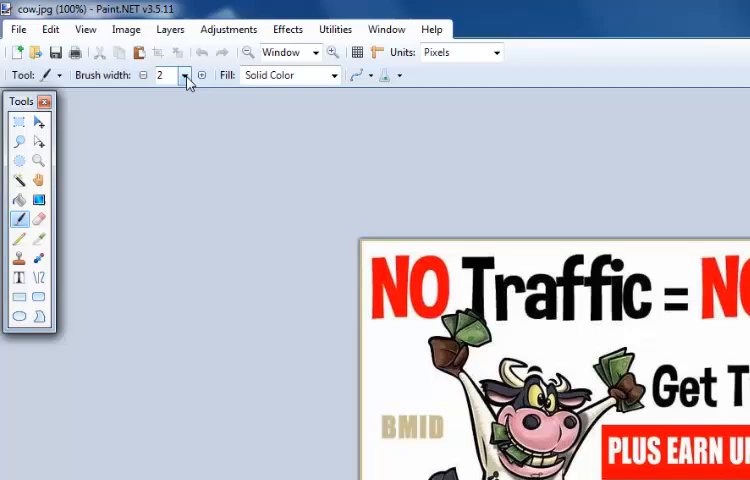
pyautogui.click(184, 75)
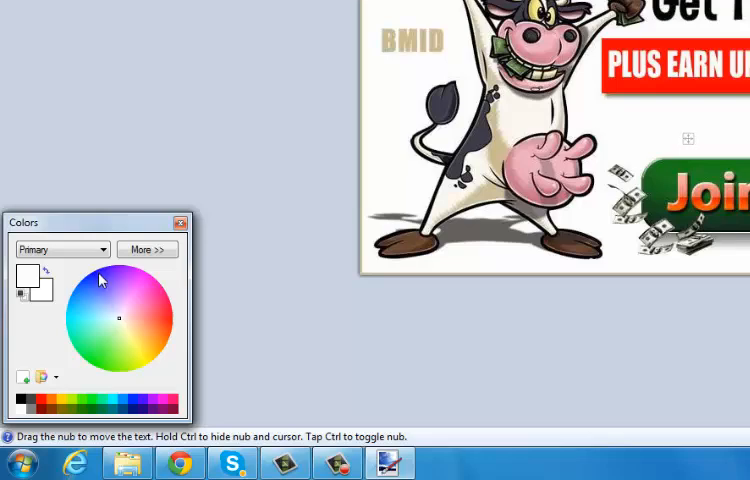
# Pick a new primary colour for the text and set the font size to 22.
pyautogui.click(90, 280)
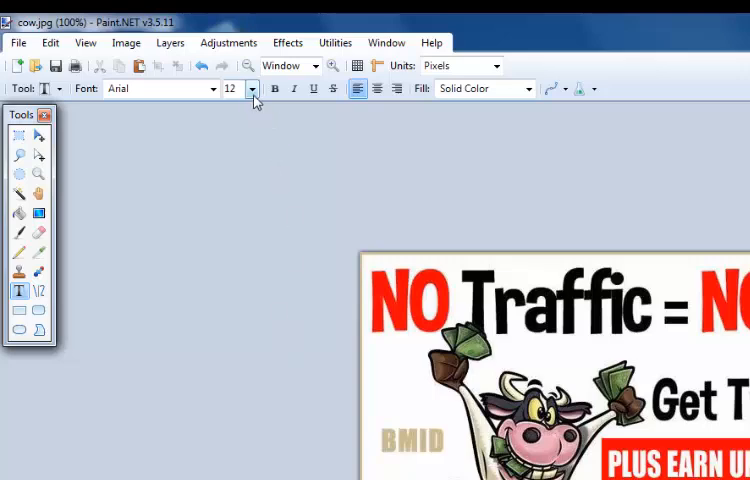
pyautogui.click(252, 88)
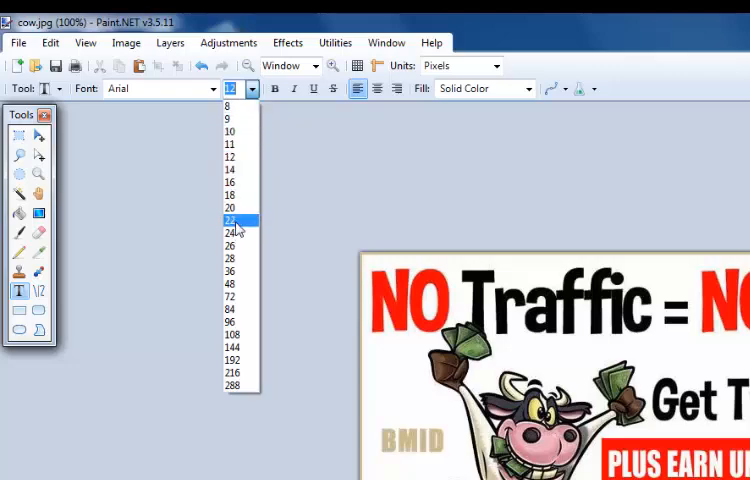
pyautogui.click(231, 219)
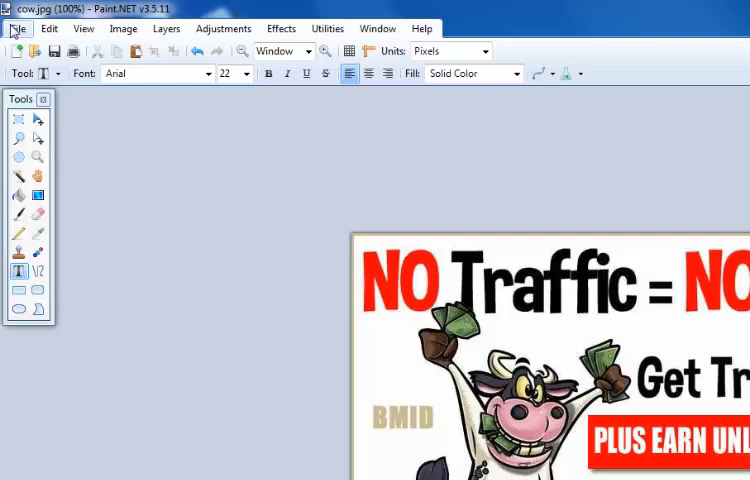
# Save the image as JPEG 'cow_with_url' in FB Images2, reaching the quality 95 settings.
pyautogui.click(17, 28)
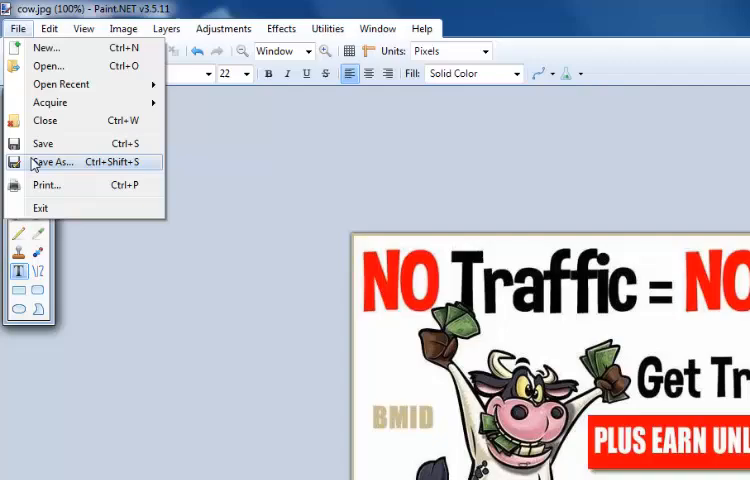
pyautogui.click(52, 162)
pyautogui.write('cow_with')
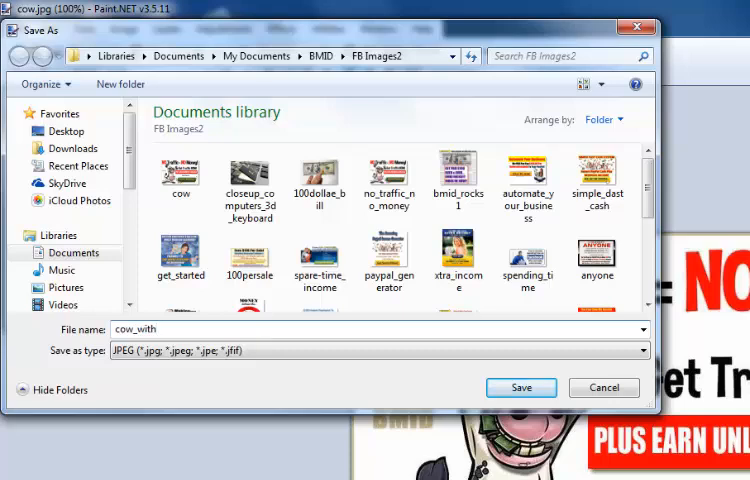
pyautogui.write('_url')
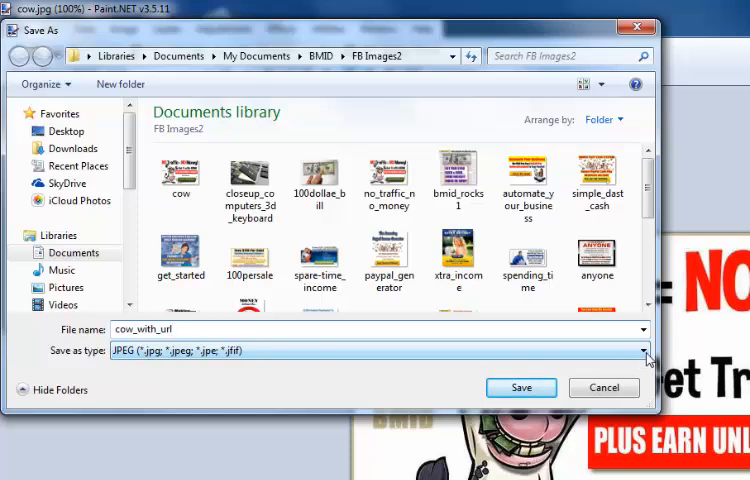
pyautogui.click(640, 350)
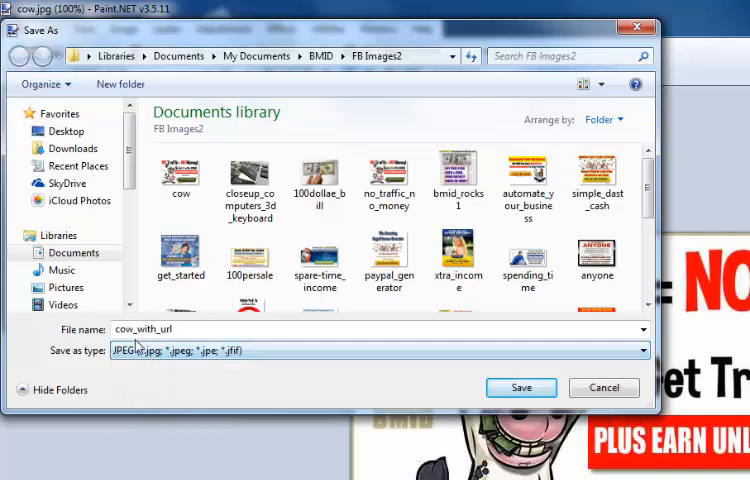
pyautogui.click(520, 387)
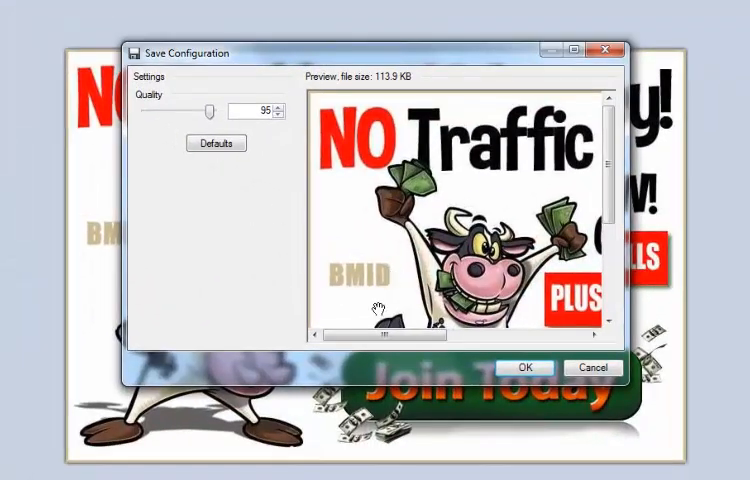
pyautogui.moveTo(295, 210)
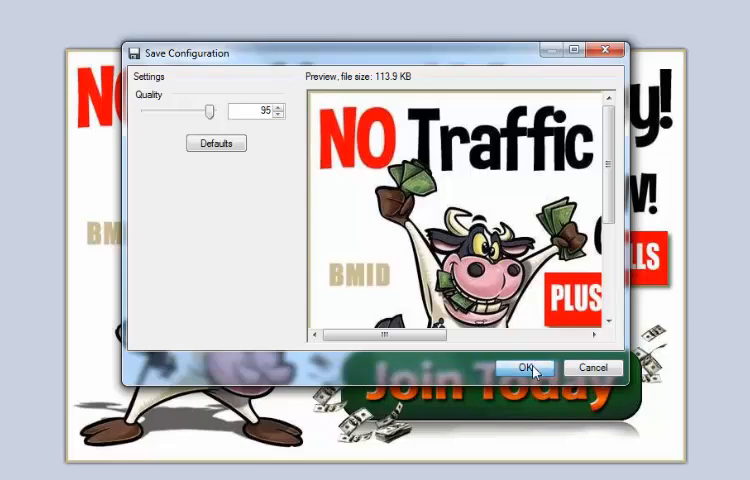
# Confirm the JPEG save, then preview cow_with_url in the FB Images2 folder in Explorer.
pyautogui.click(520, 367)
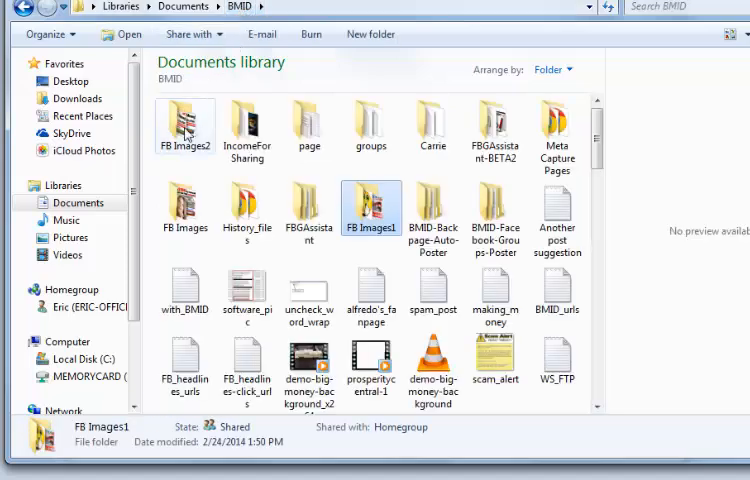
pyautogui.doubleClick(184, 120)
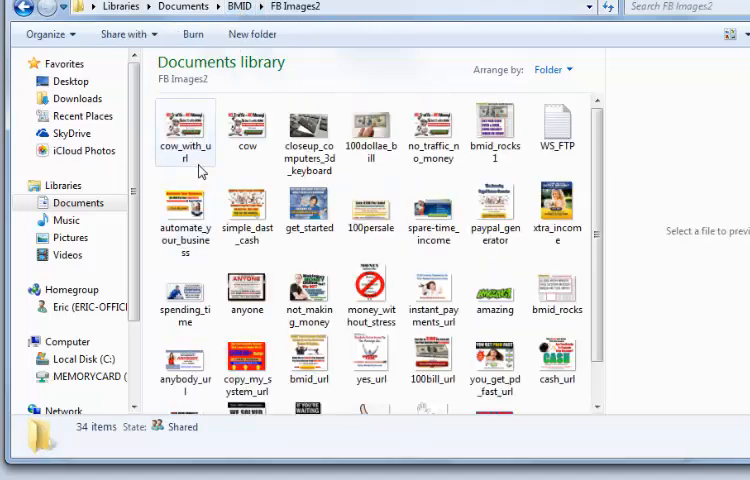
pyautogui.click(185, 133)
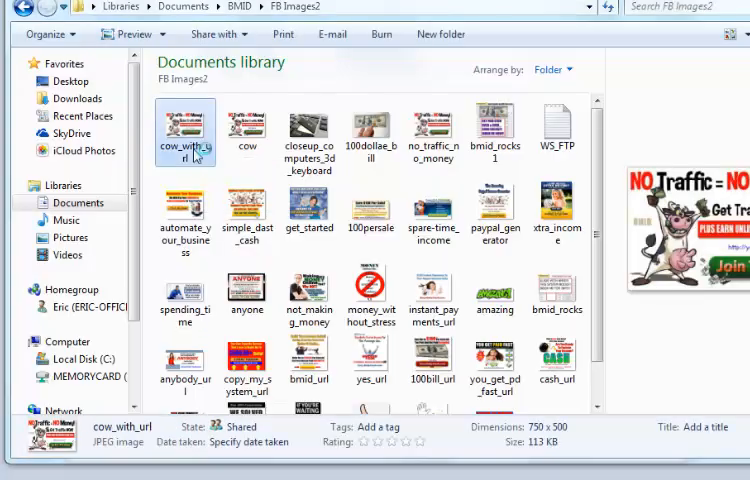